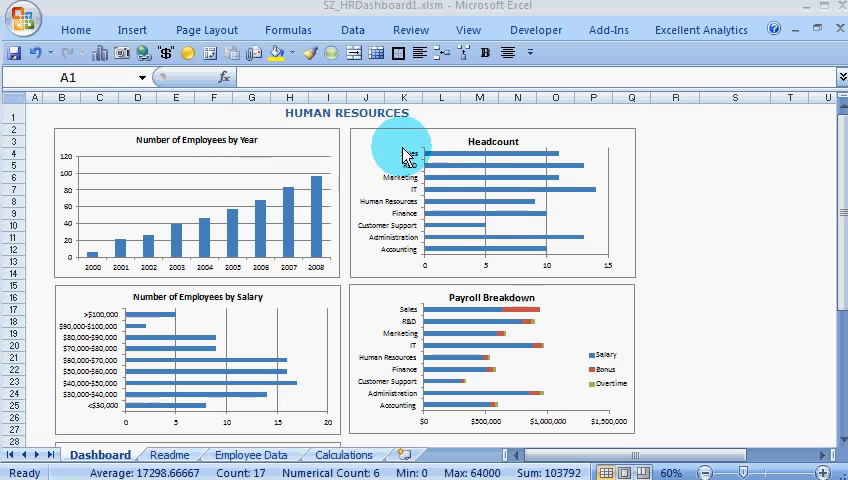
mouse_move(340, 147)
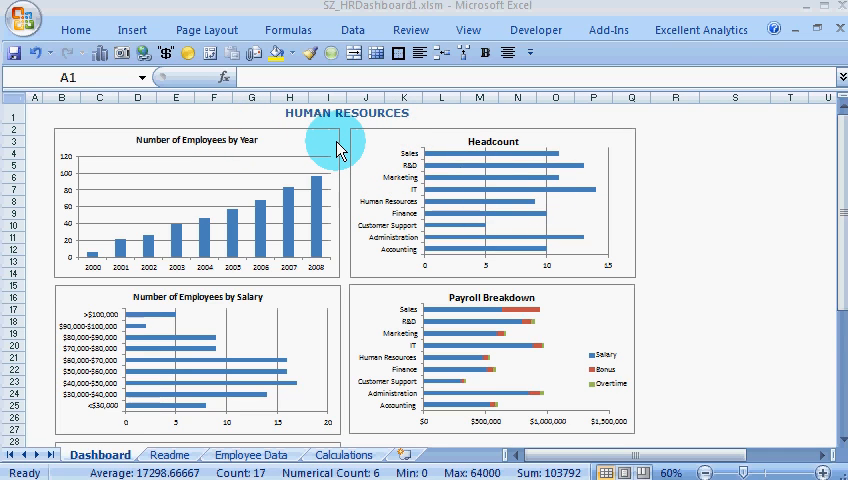
mouse_move(293, 160)
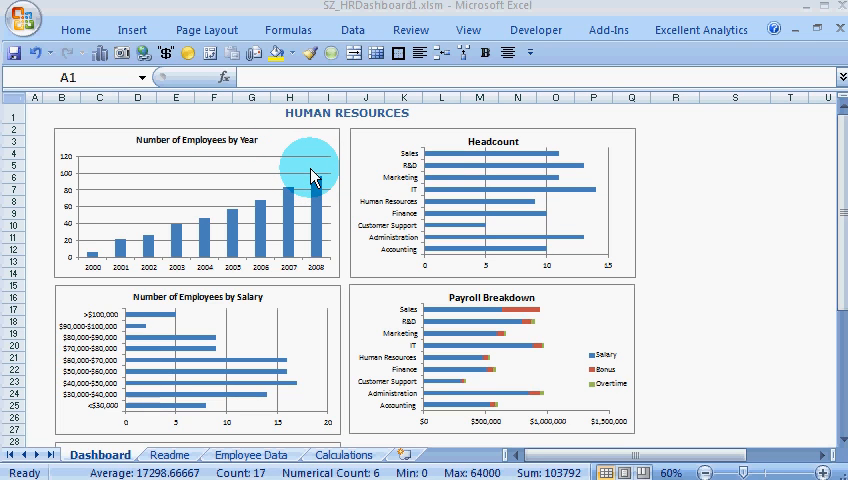
mouse_move(388, 150)
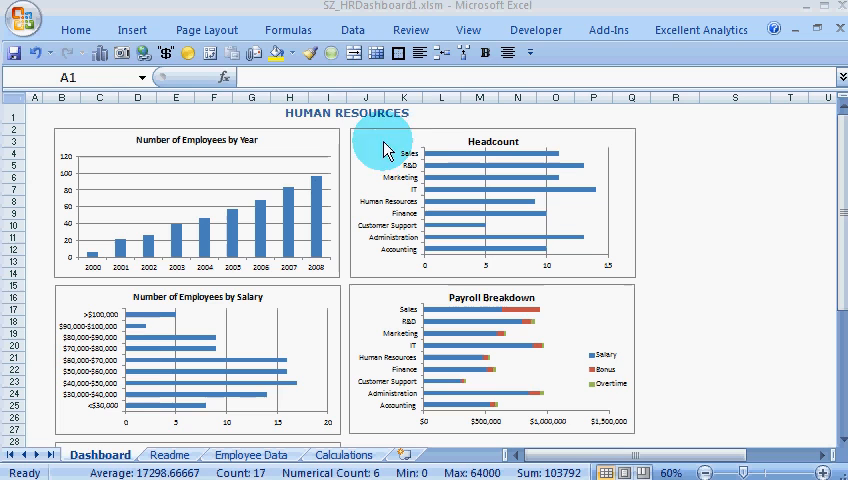
mouse_move(438, 135)
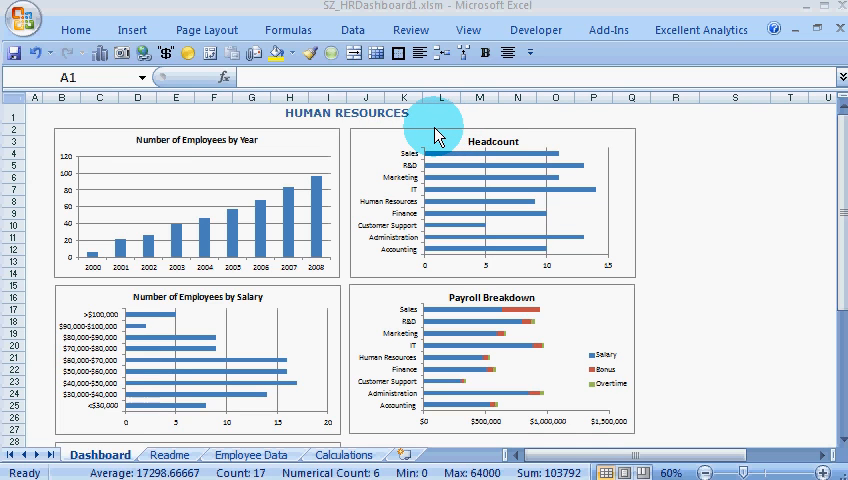
mouse_move(440, 133)
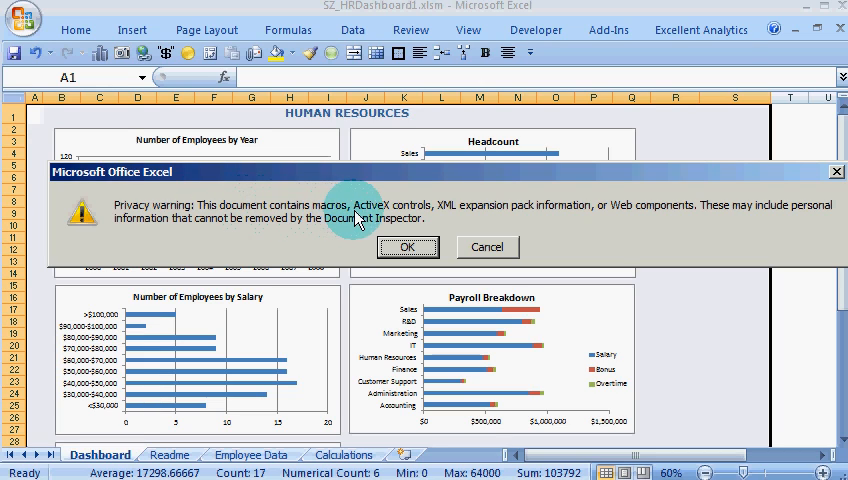
mouse_move(510, 218)
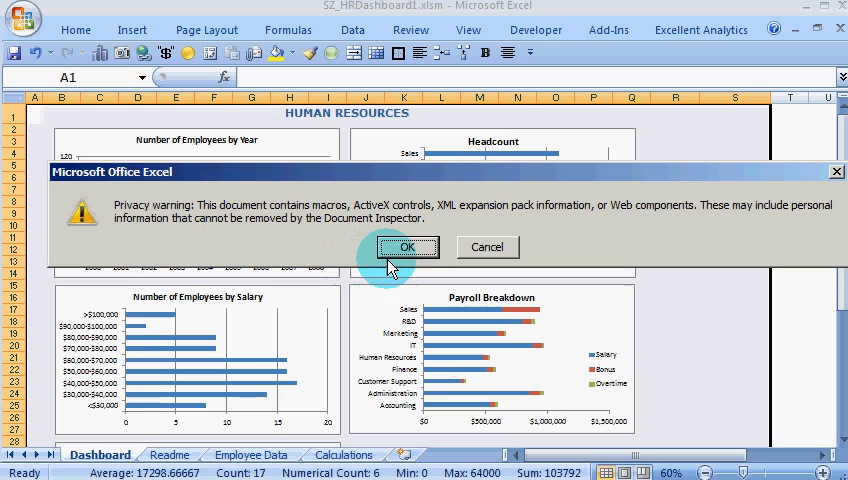
- Close the privacy warning, then open Excel Options via the Office Button on Trust Center
left_click(407, 247)
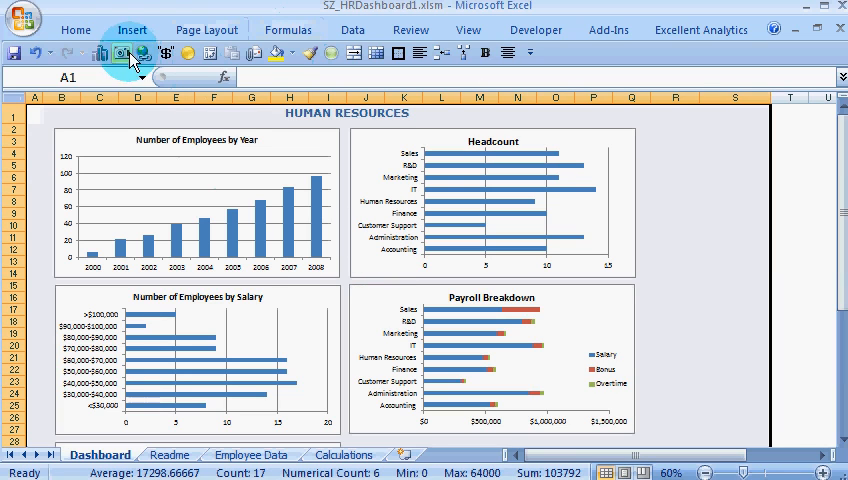
left_click(74, 31)
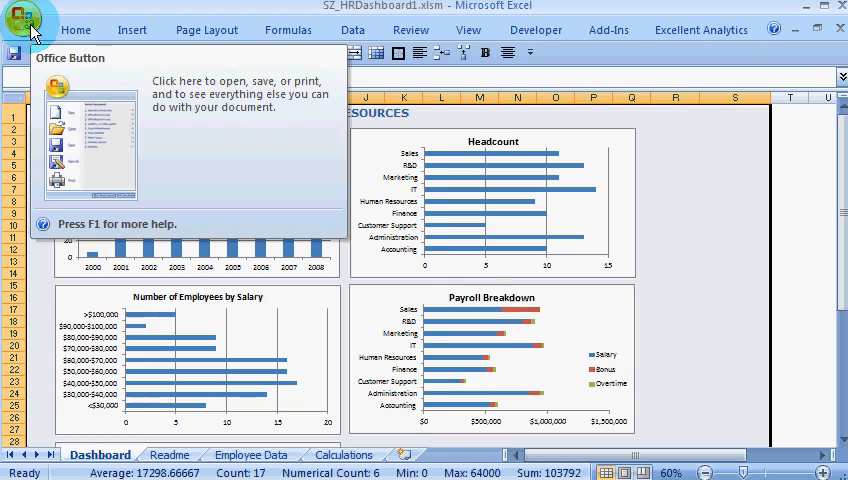
left_click(30, 25)
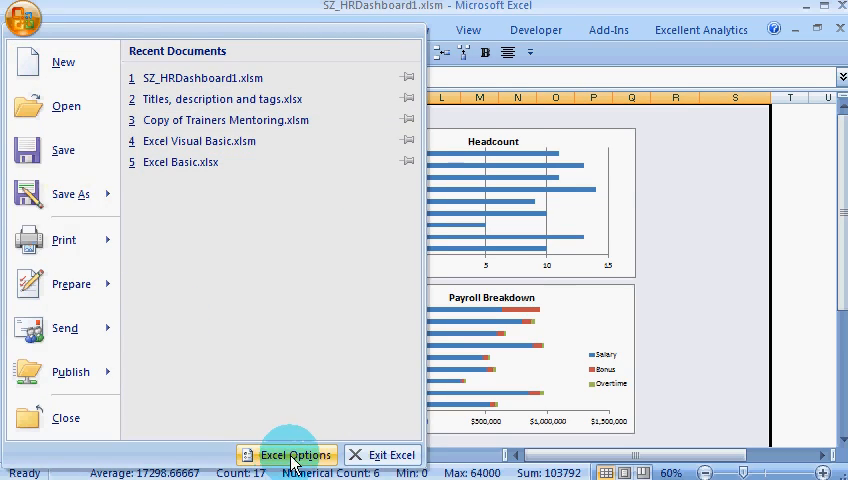
left_click(291, 454)
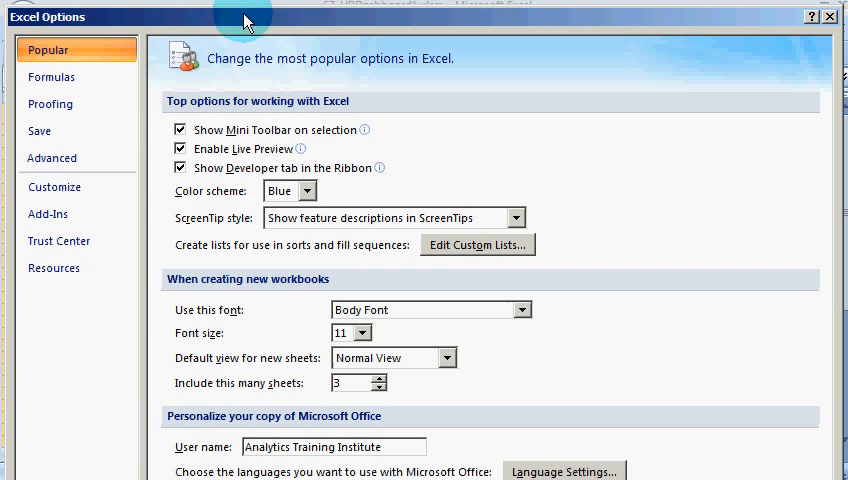
left_click(54, 187)
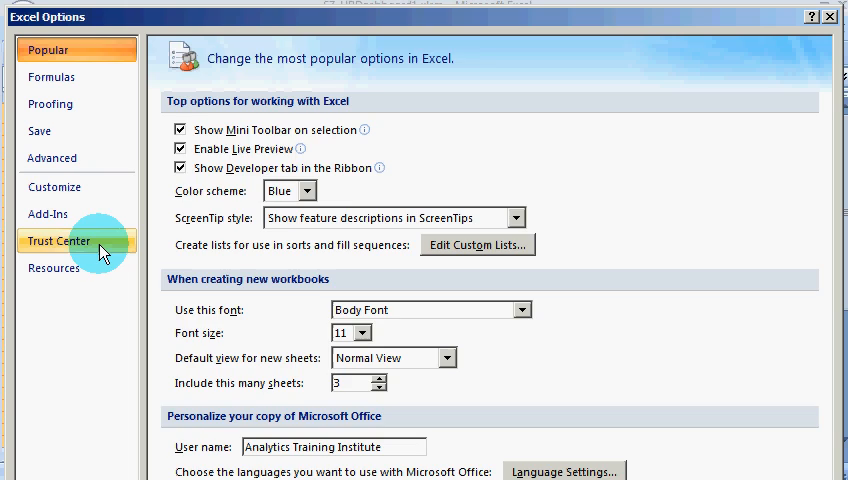
left_click(58, 240)
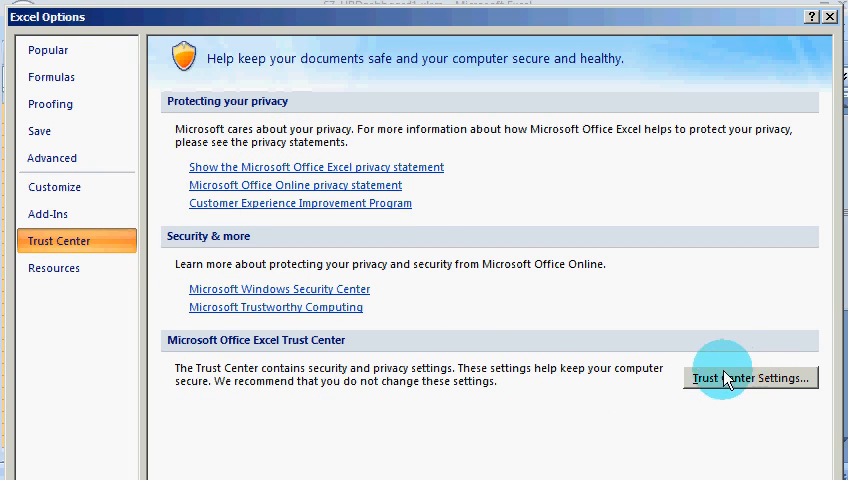
- Open Trust Center Settings, view Add-ins security, then go to Privacy Options
left_click(751, 379)
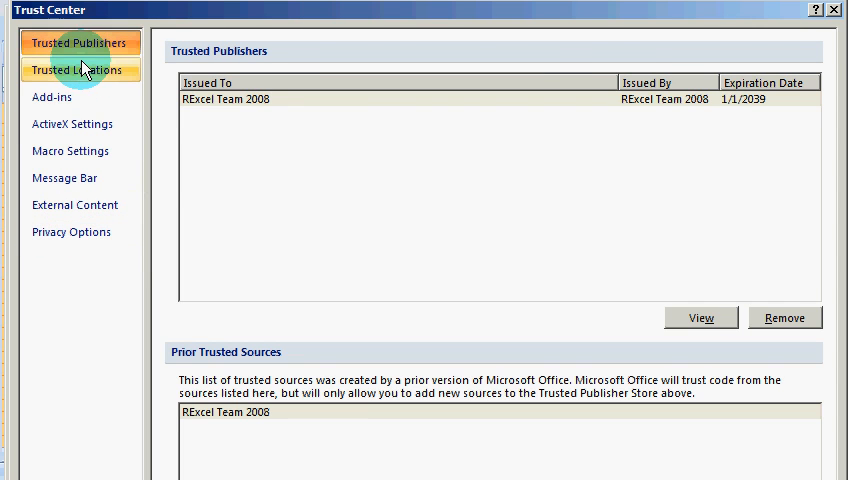
left_click(50, 97)
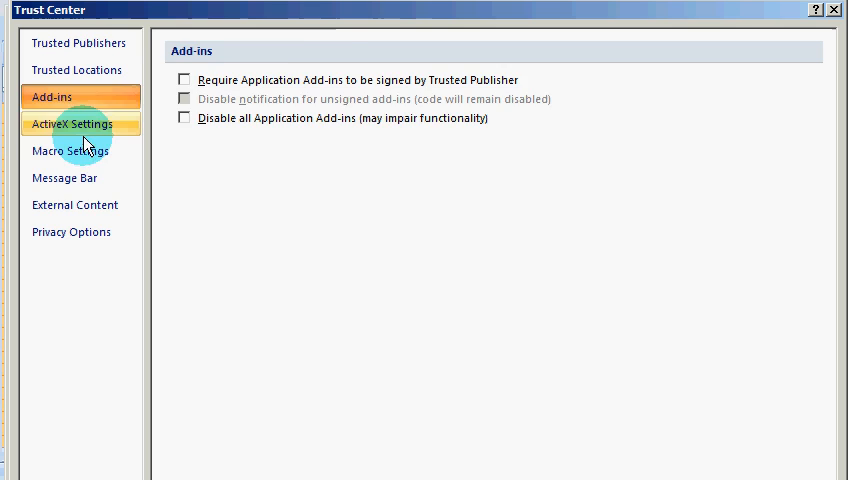
left_click(71, 232)
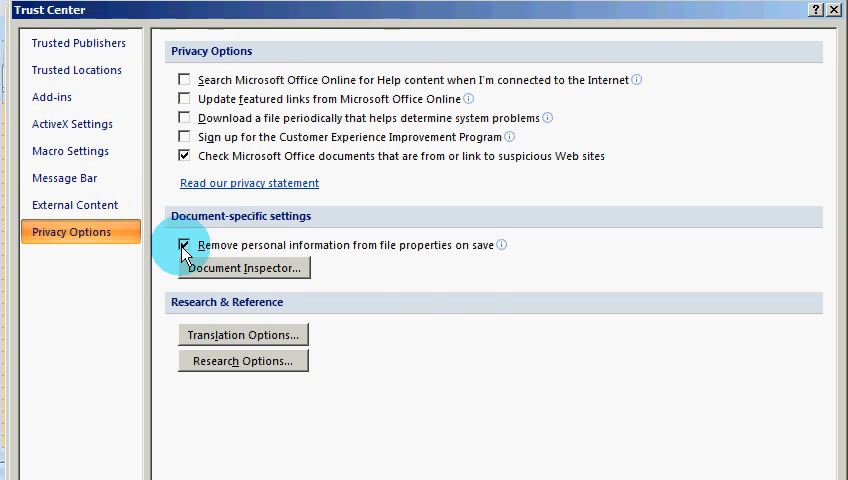
mouse_move(185, 253)
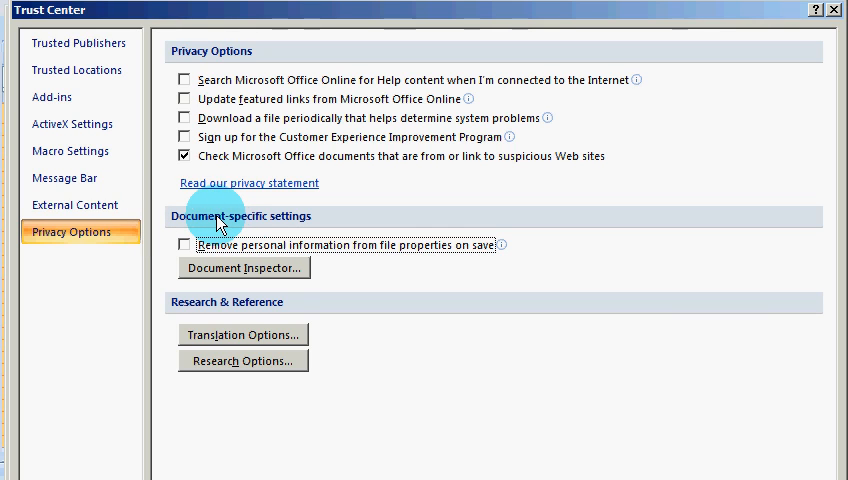
mouse_move(178, 215)
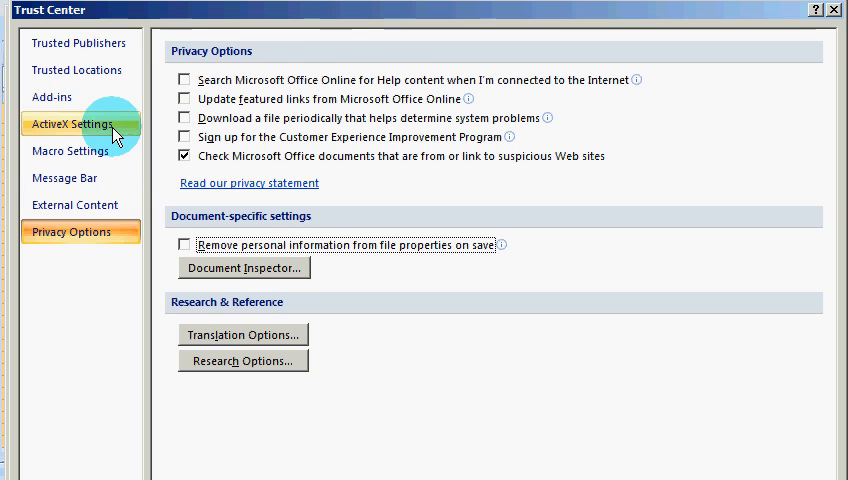
- Switch the Trust Center to its Macro Settings page
left_click(69, 151)
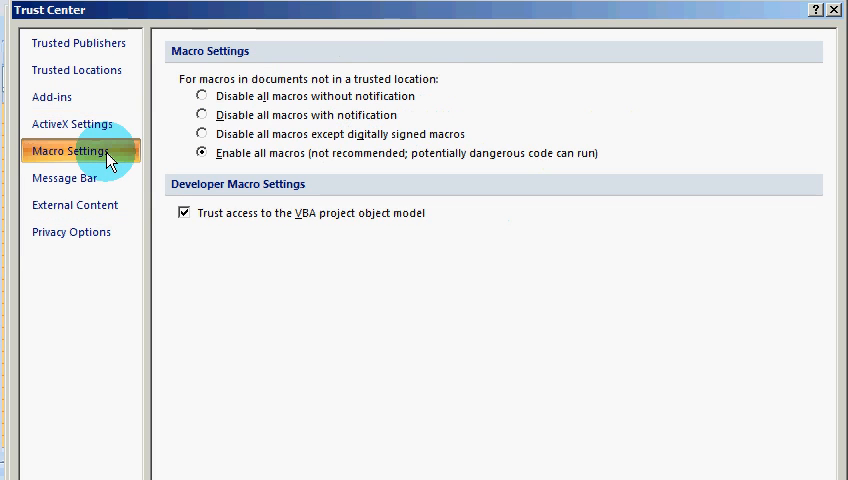
- Set ActiveX to 'Enable all controls without restrictions and without prompting', returning to Macro Settings
left_click(72, 123)
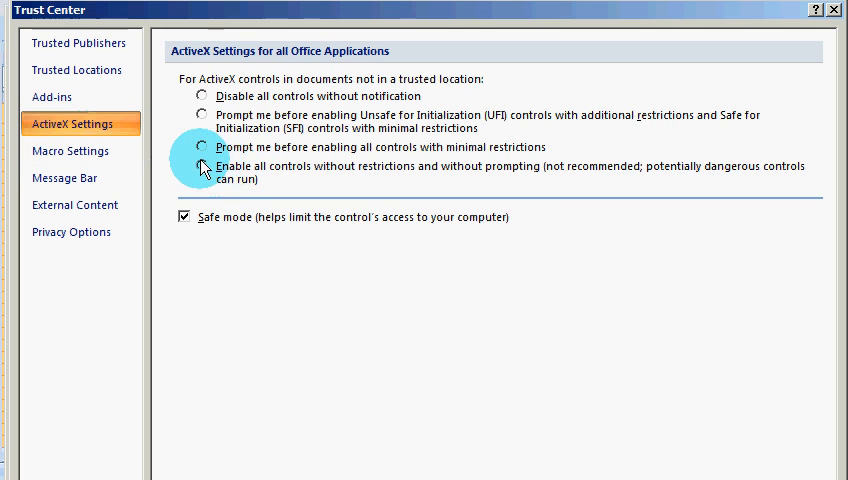
left_click(202, 166)
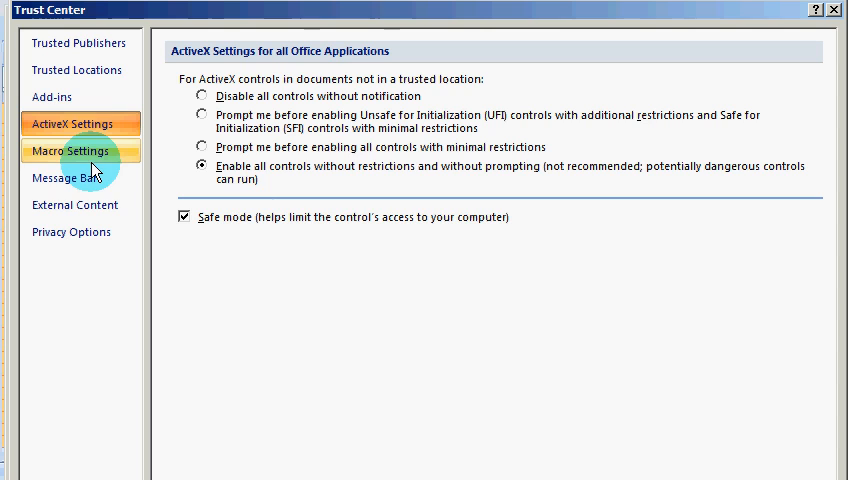
left_click(71, 151)
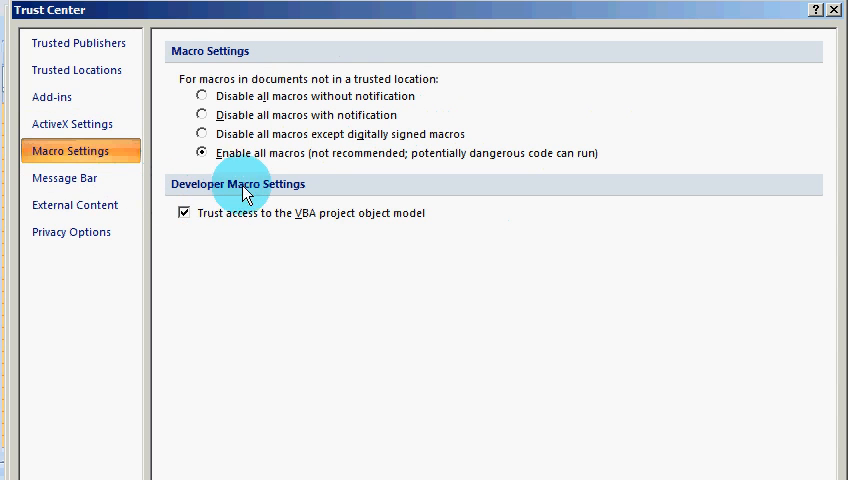
mouse_move(201, 160)
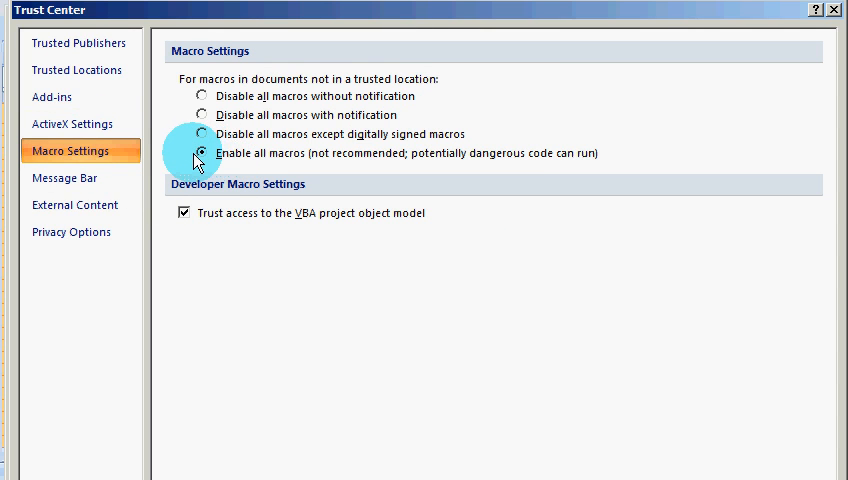
left_click(202, 152)
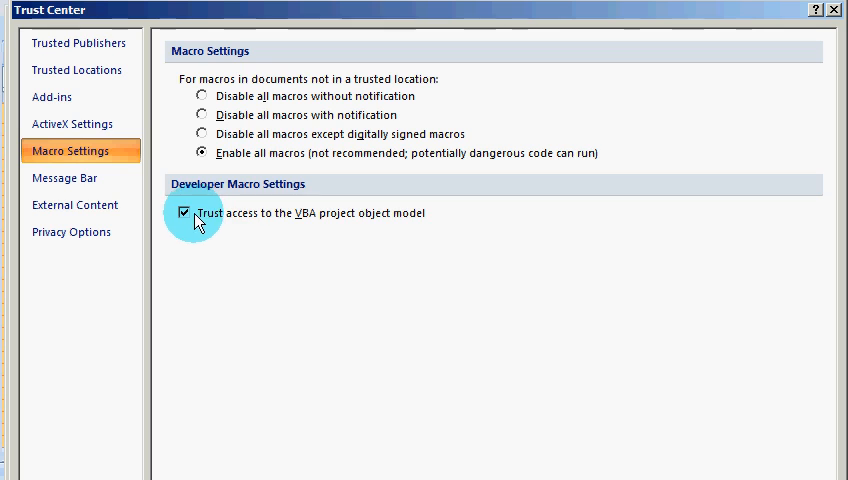
mouse_move(500, 152)
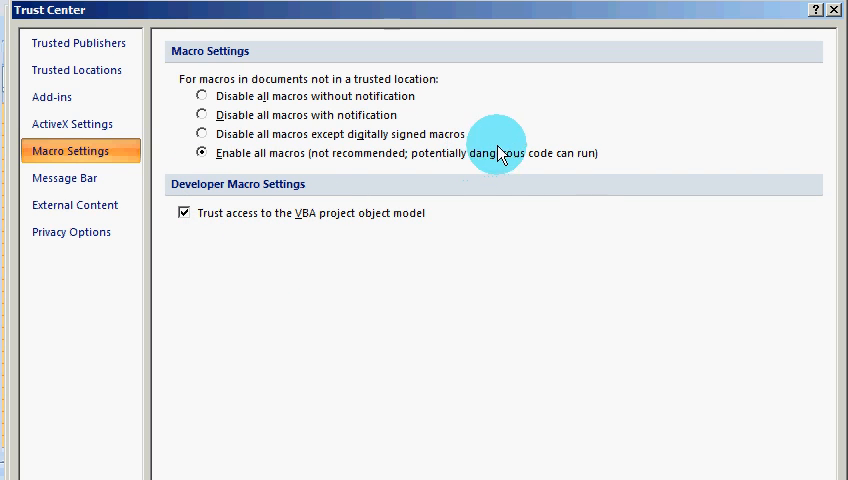
mouse_move(510, 18)
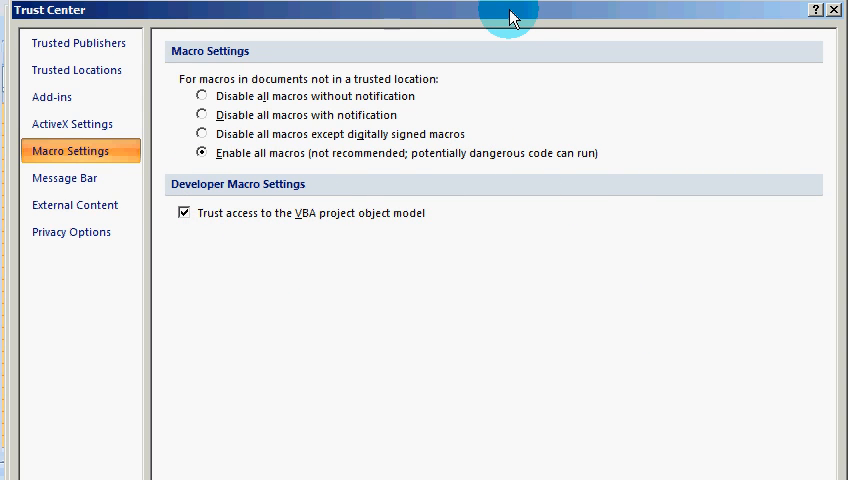
mouse_move(519, 10)
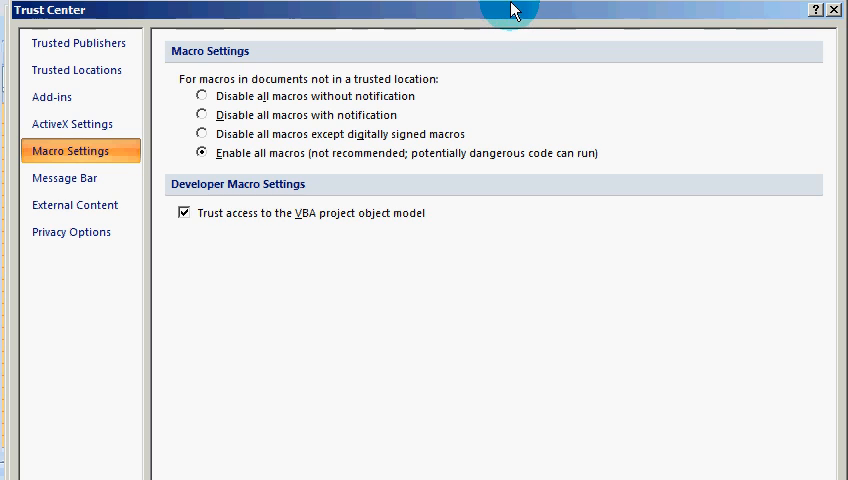